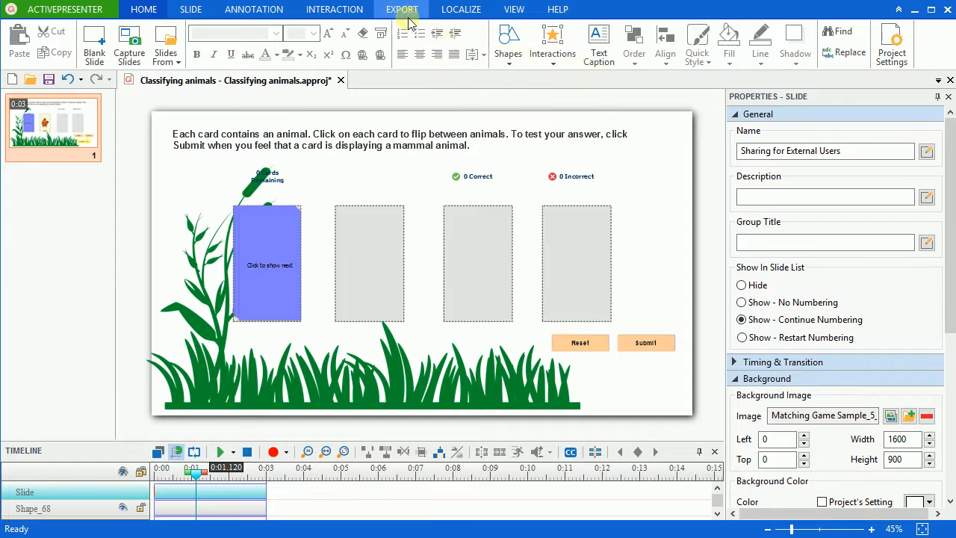
Bring up the Export To HTML5 Simulation dialog from the Export formats.
left_click(401, 9)
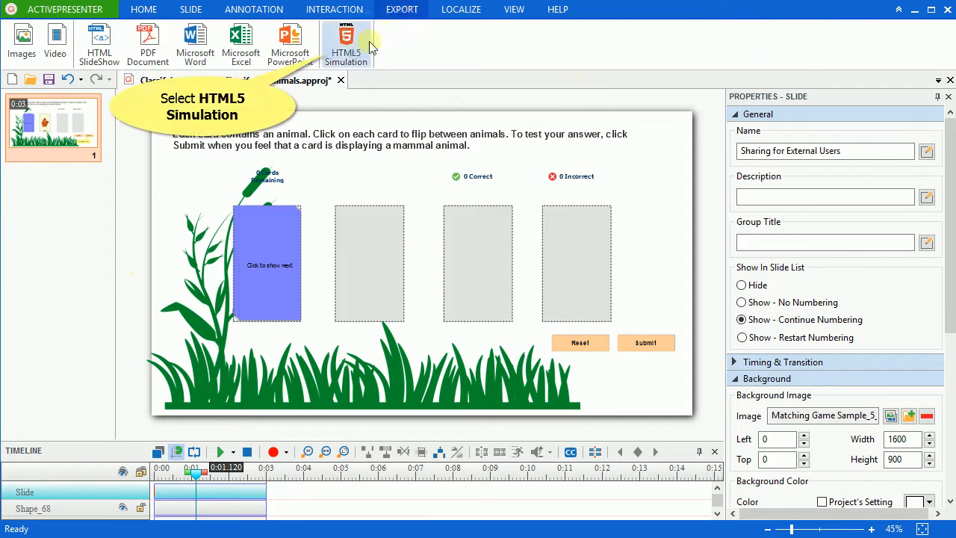
left_click(347, 42)
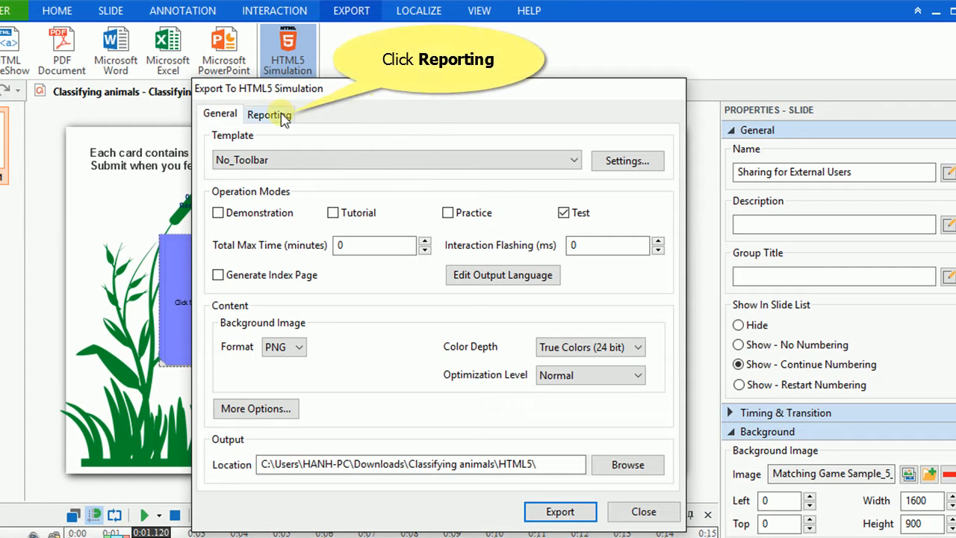
In the Reporting settings, raise the minimum passing score to 80.
left_click(268, 114)
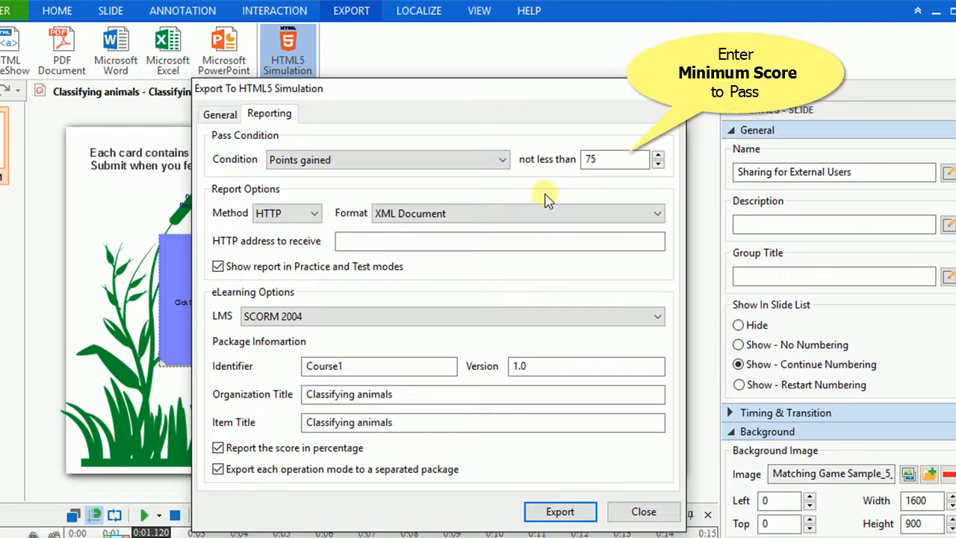
left_click(614, 159)
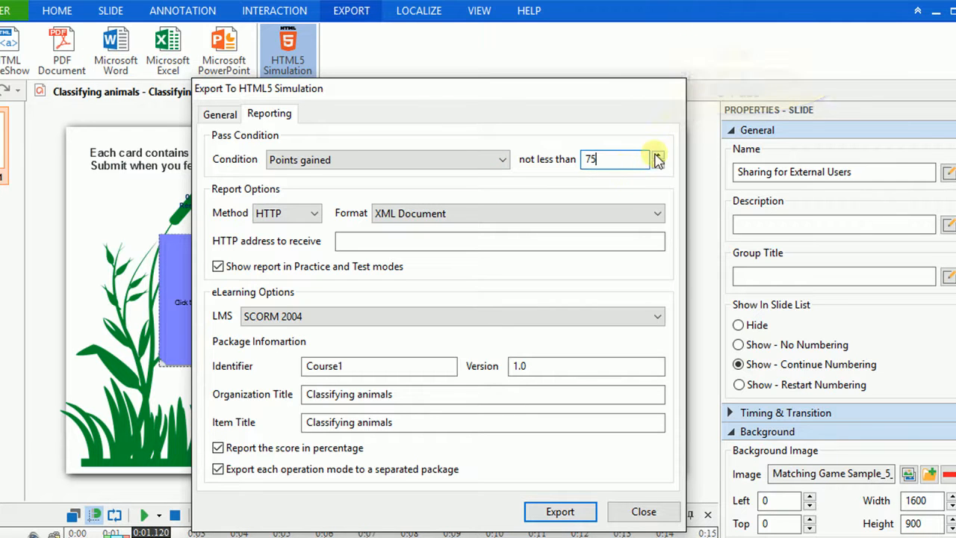
left_click(656, 156)
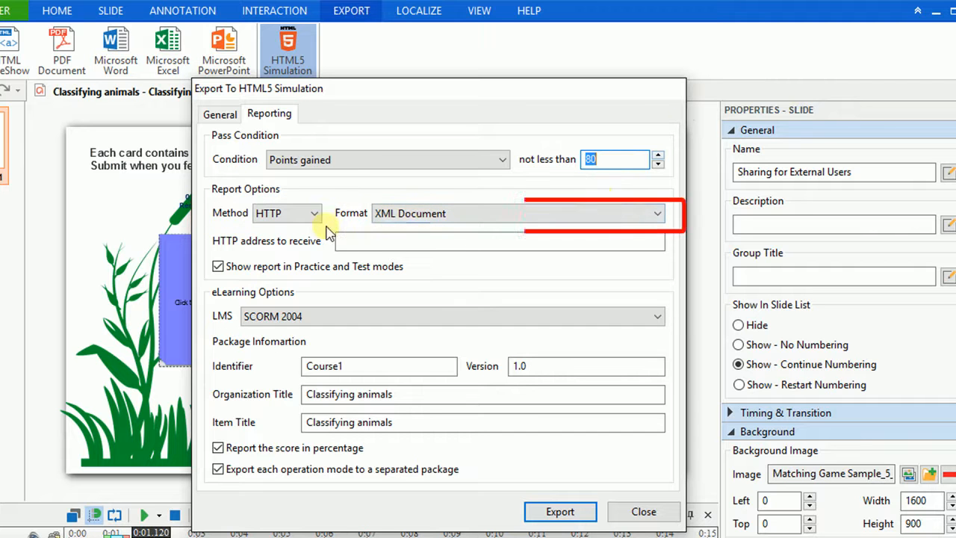
Keep the report format as XML Document, shown in Practice and Test modes.
left_click(287, 212)
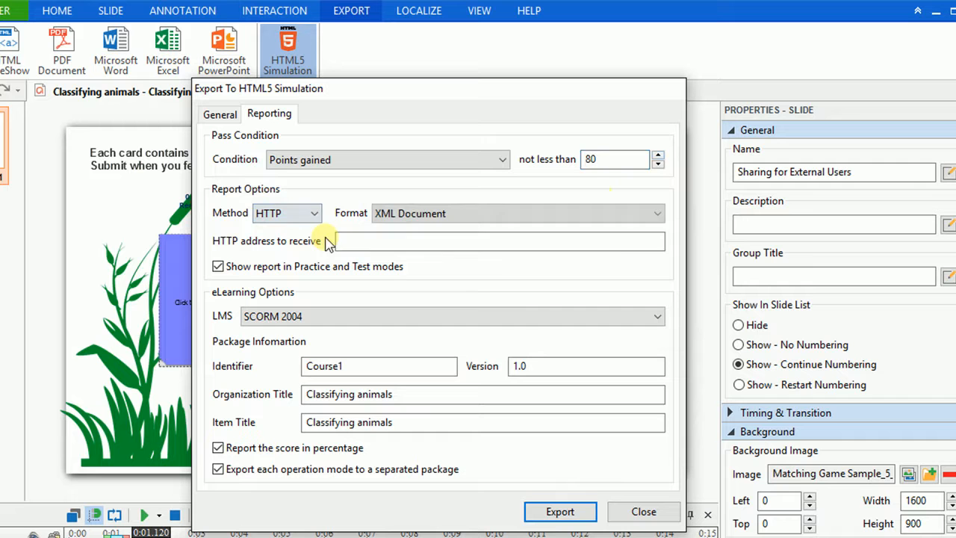
left_click(656, 212)
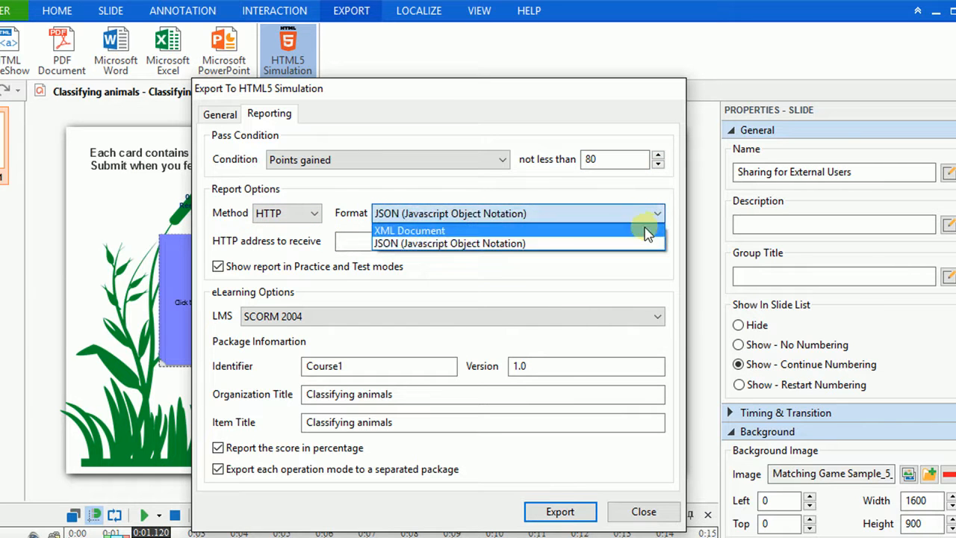
left_click(409, 230)
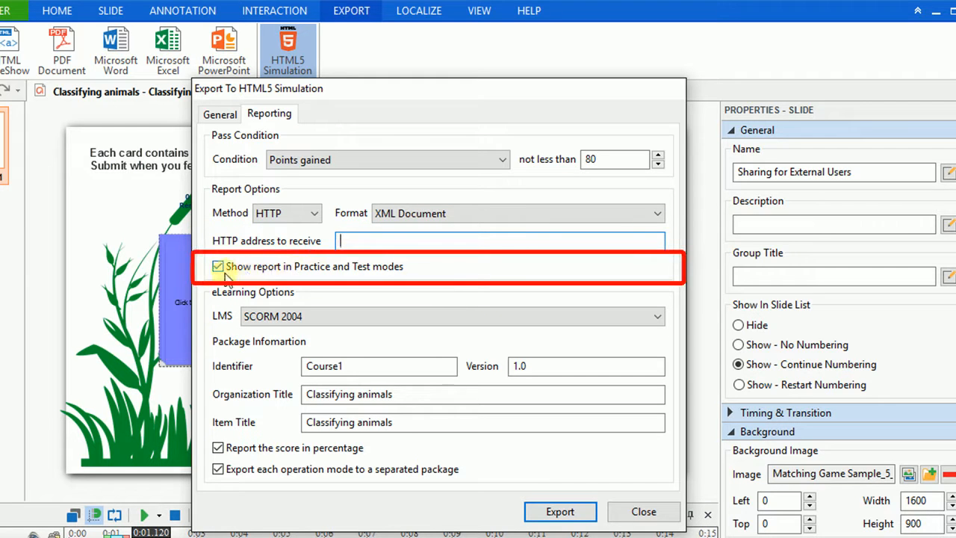
left_click(218, 266)
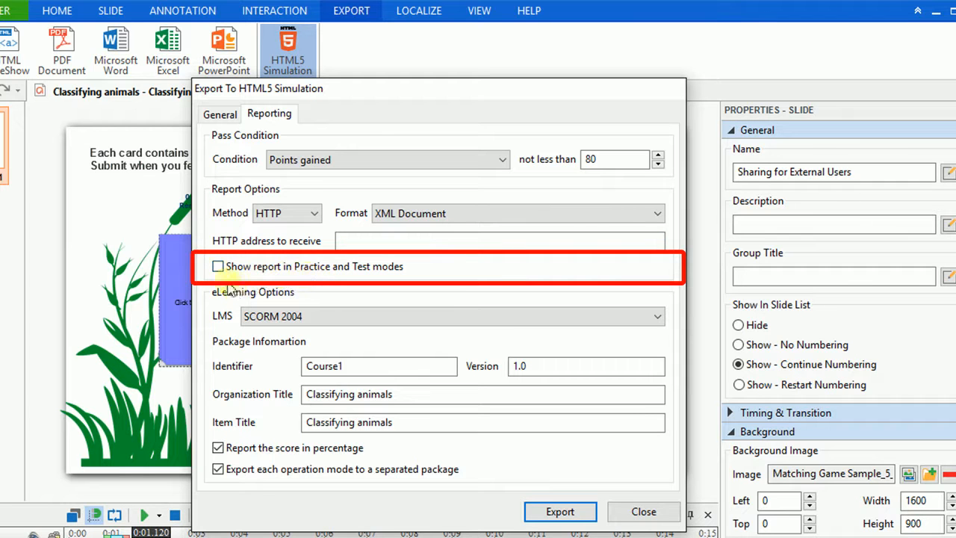
left_click(218, 266)
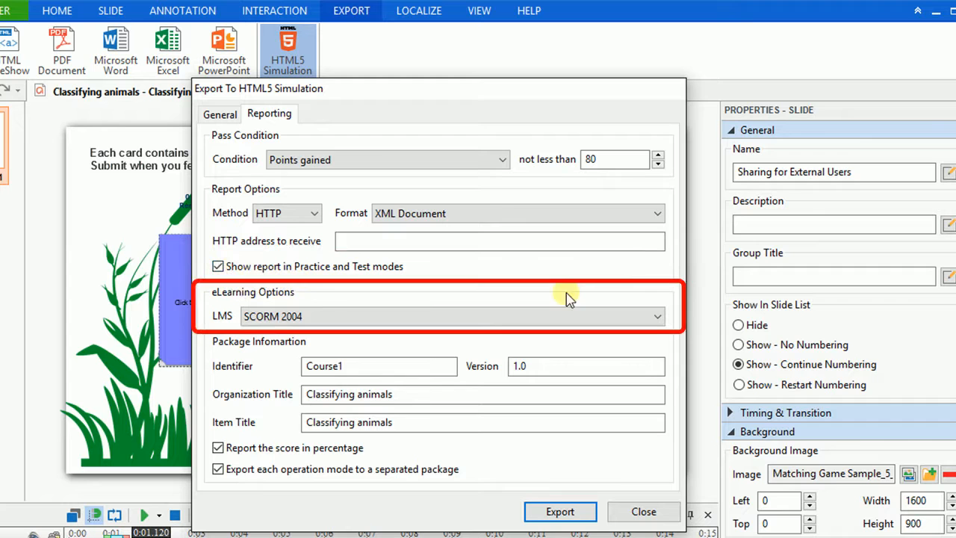
mouse_move(624, 346)
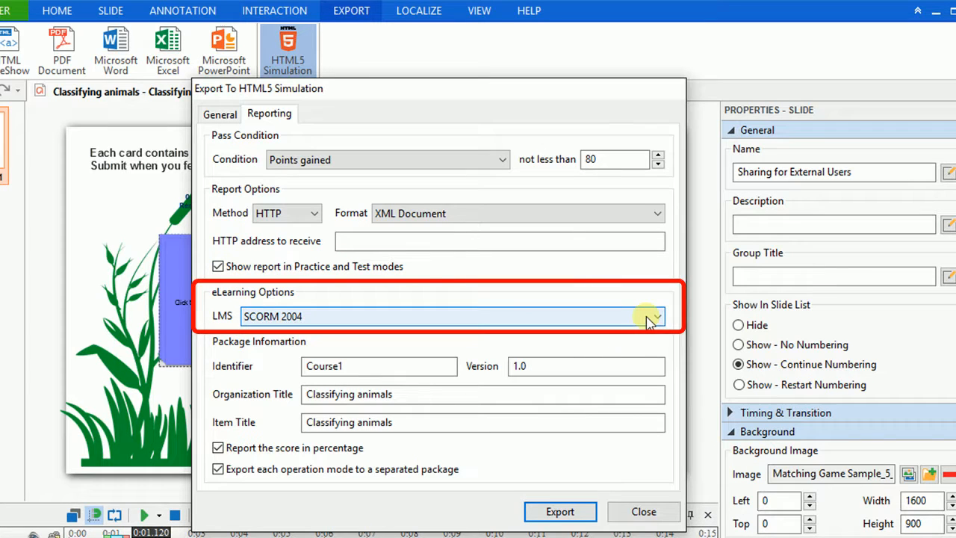
Try SCORM 2004 as LMS with score-in-percentage and separate-package export unticked, then reopen the LMS list.
left_click(654, 316)
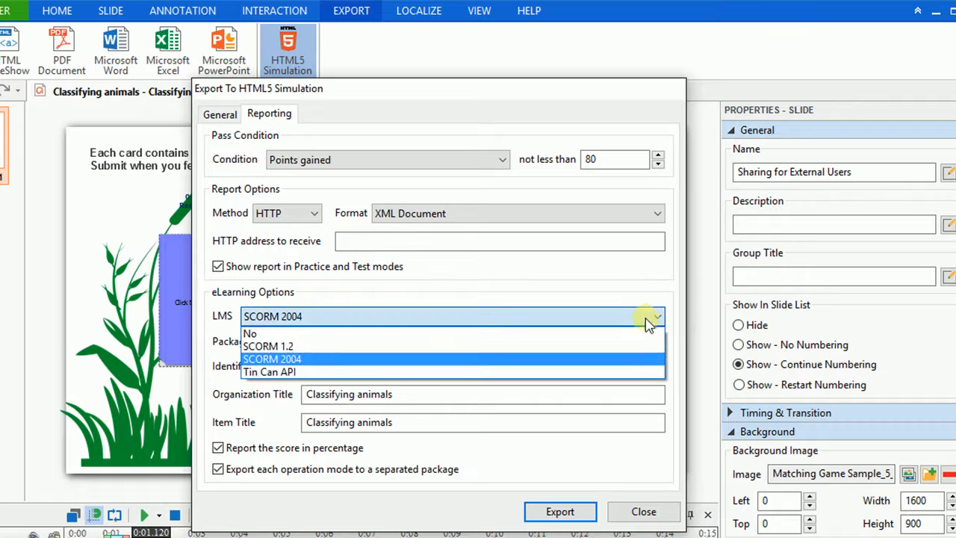
mouse_move(639, 333)
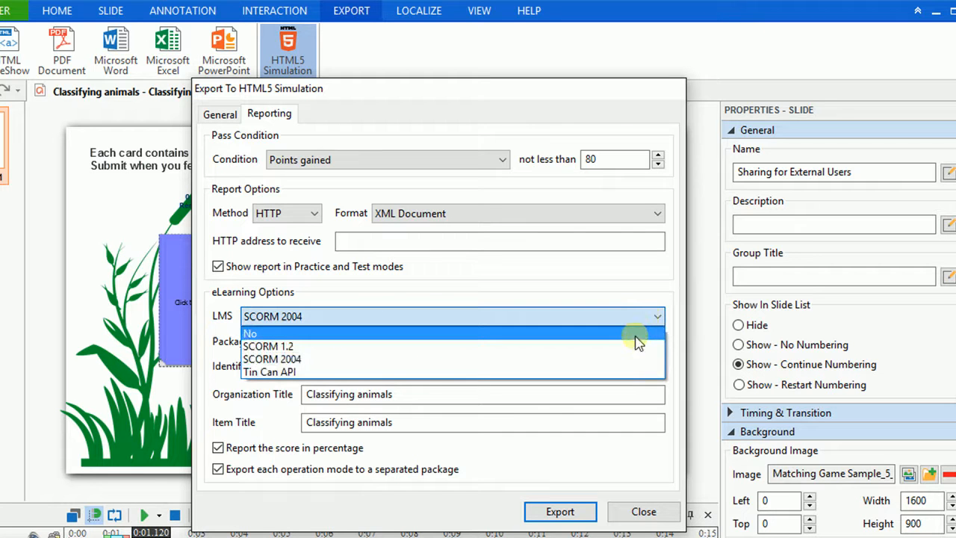
mouse_move(634, 341)
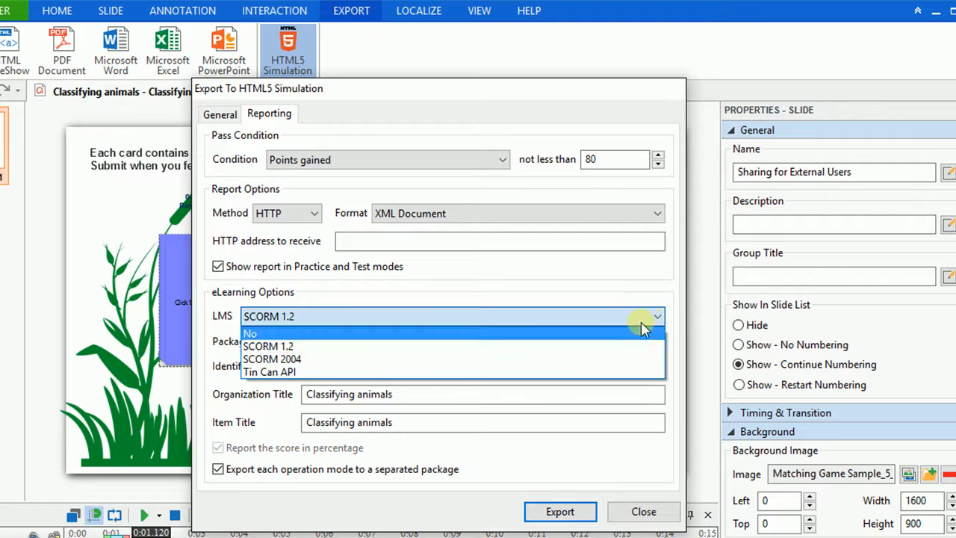
left_click(272, 359)
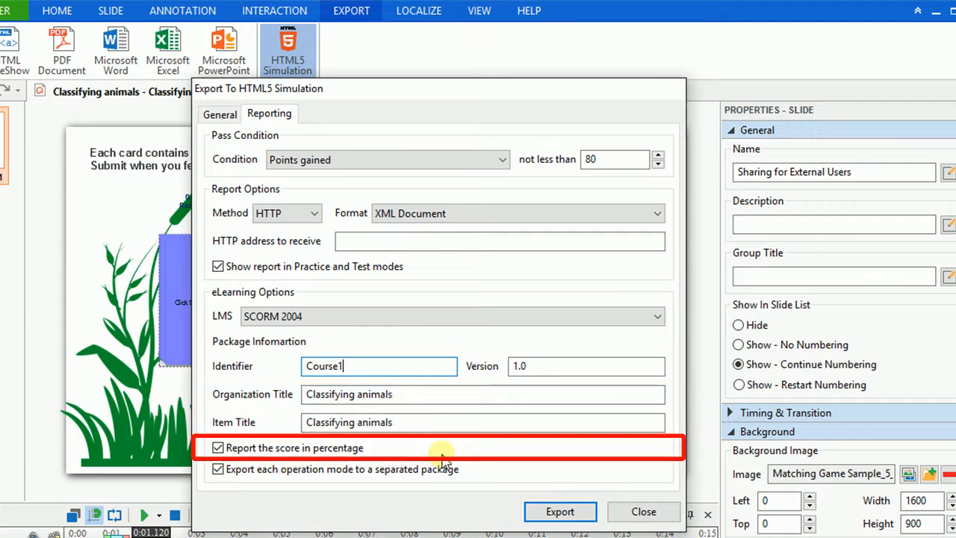
mouse_move(439, 491)
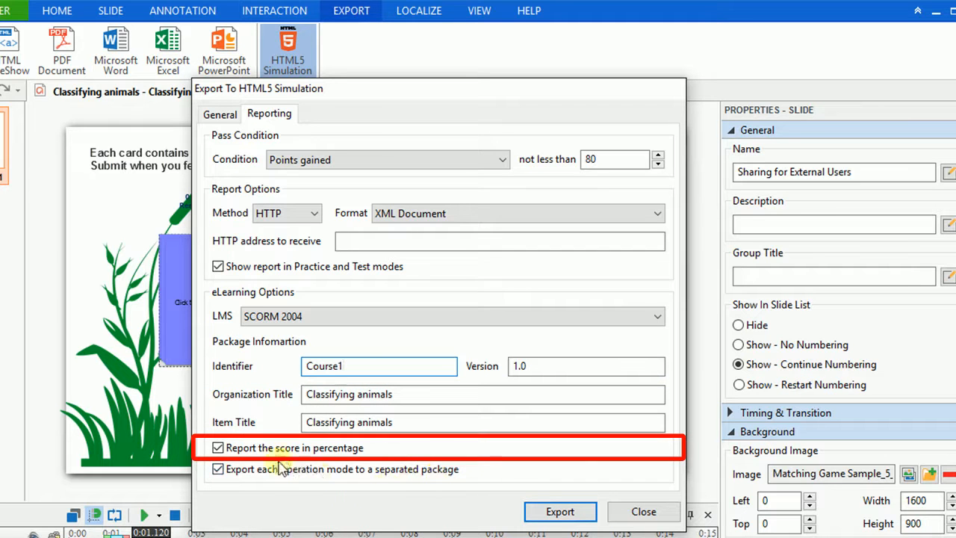
left_click(218, 448)
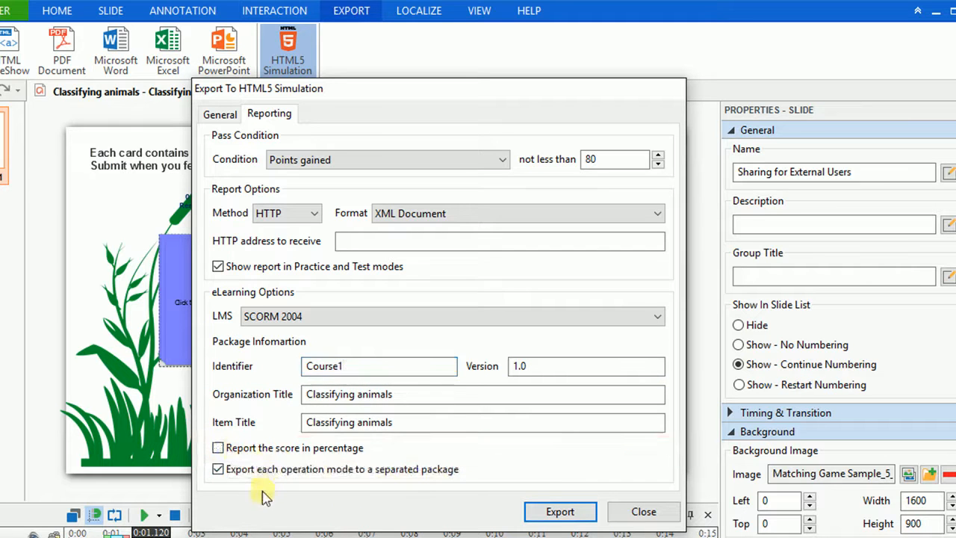
left_click(218, 469)
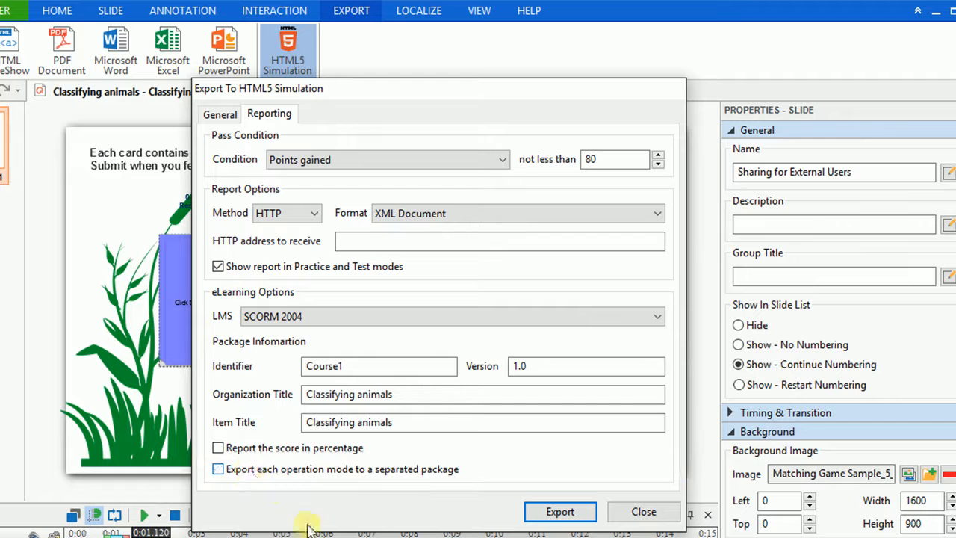
mouse_move(415, 498)
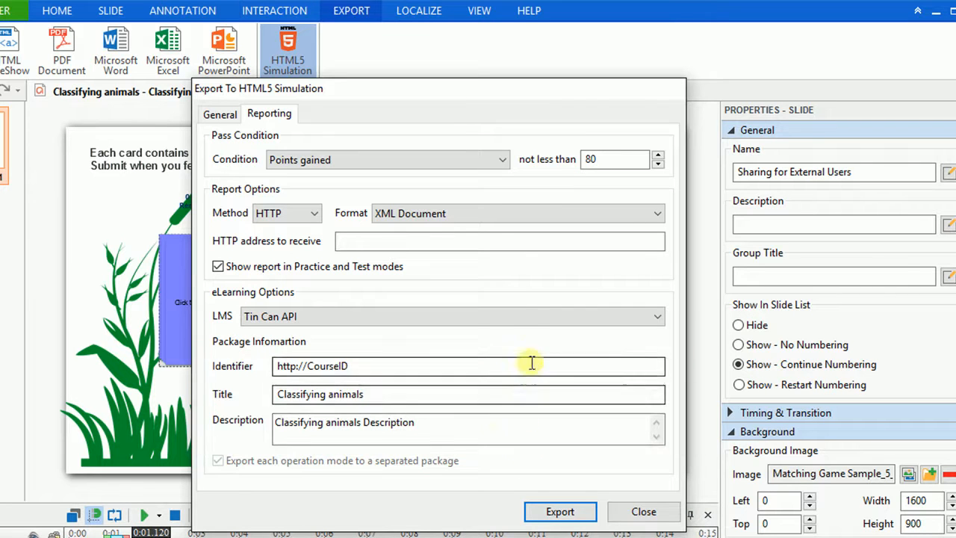
left_click(656, 316)
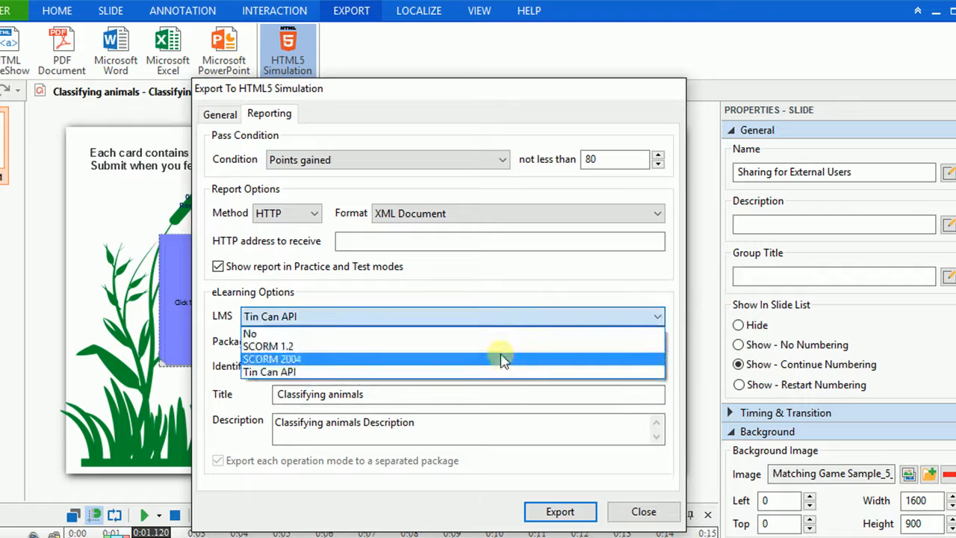
Export as a SCORM 2004 package and view Classifying animals.zip in the SCORM_PACKAGE folder.
left_click(272, 358)
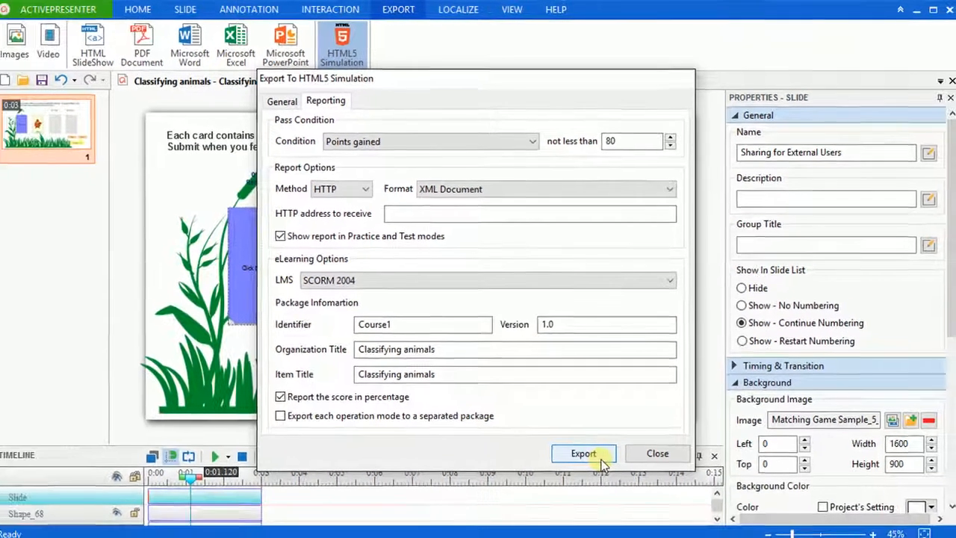
left_click(582, 454)
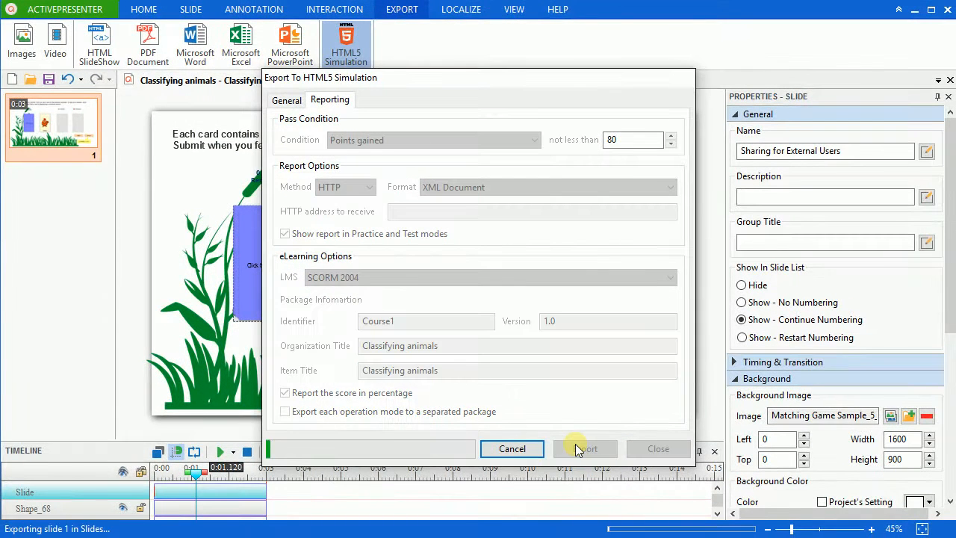
left_click(585, 448)
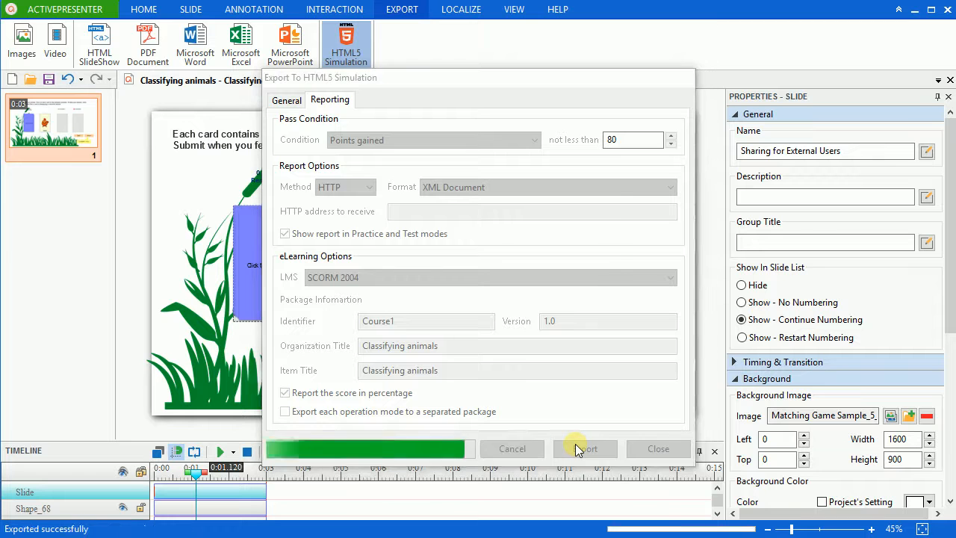
left_click(585, 448)
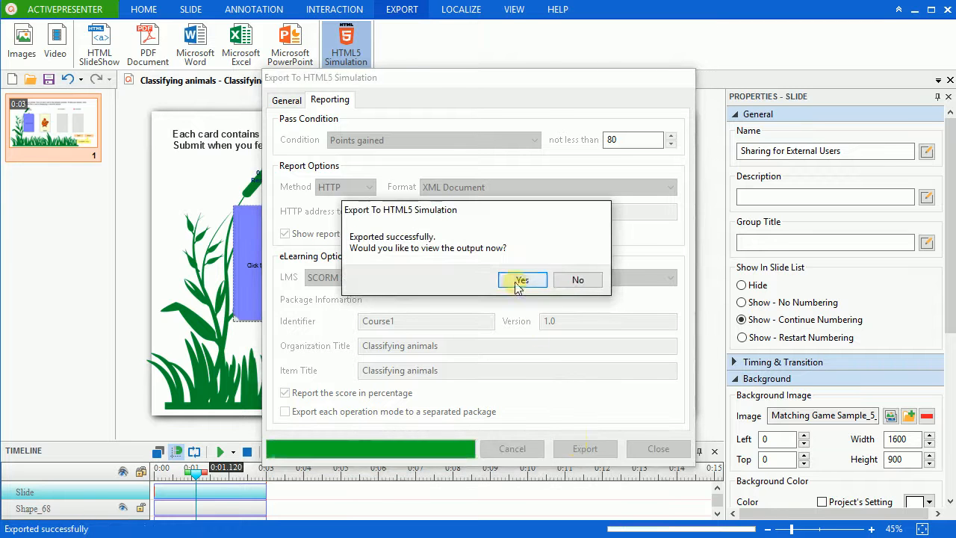
left_click(523, 279)
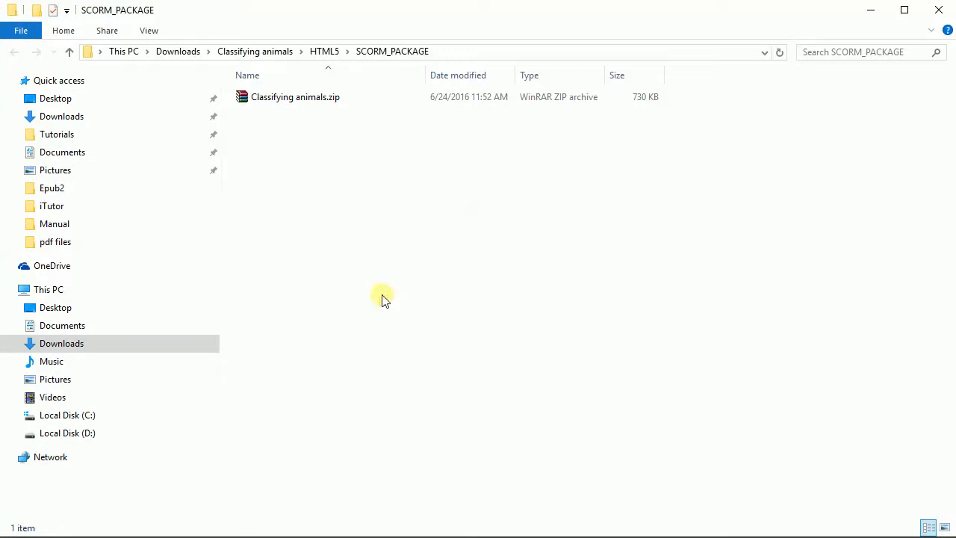